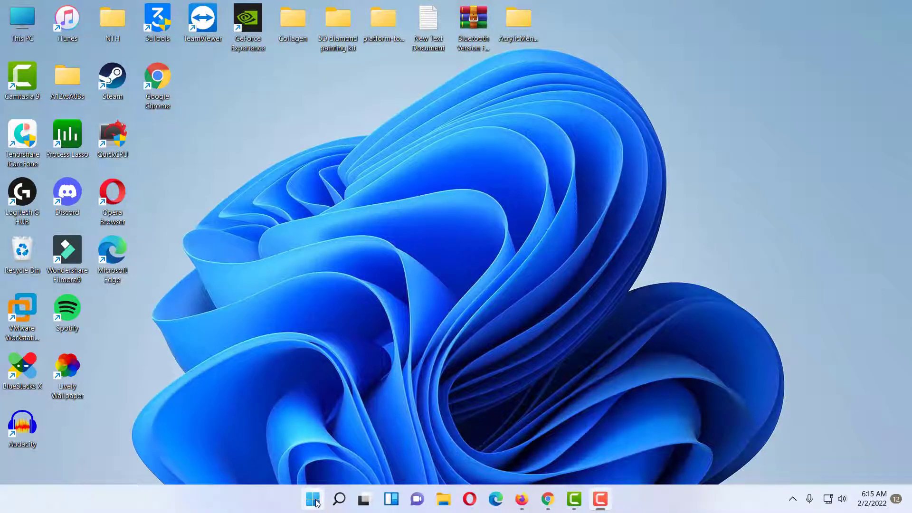
Reach the Personalization settings from the Start menu via Windows Settings.
{"action": "left_click", "coordinate": [312, 498]}
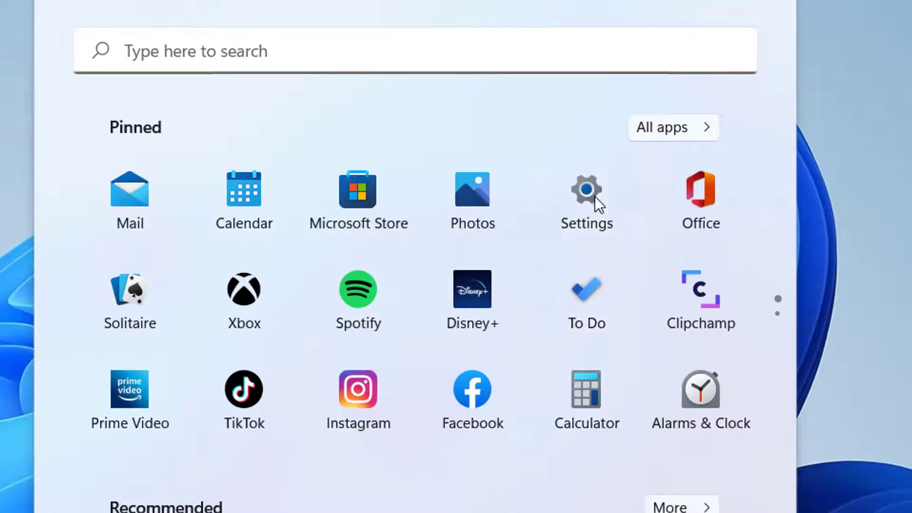
{"action": "left_click", "coordinate": [586, 188]}
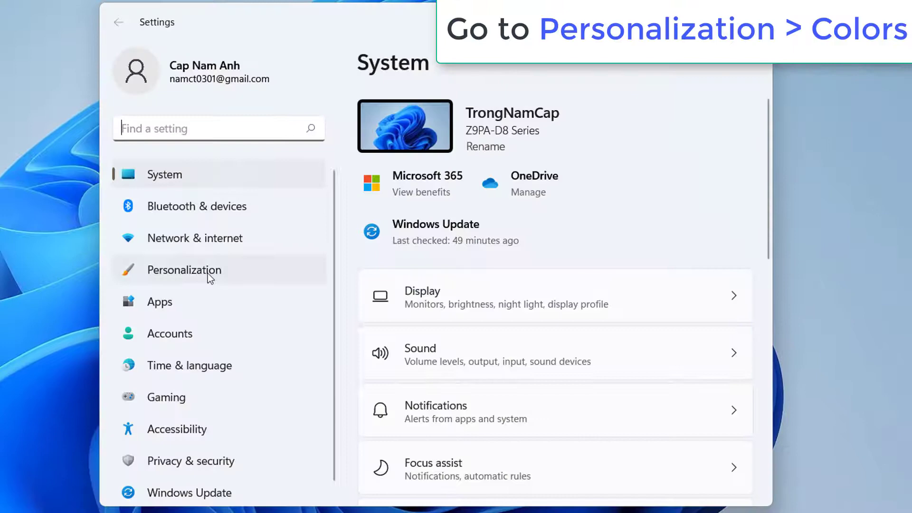
{"action": "left_click", "coordinate": [183, 269]}
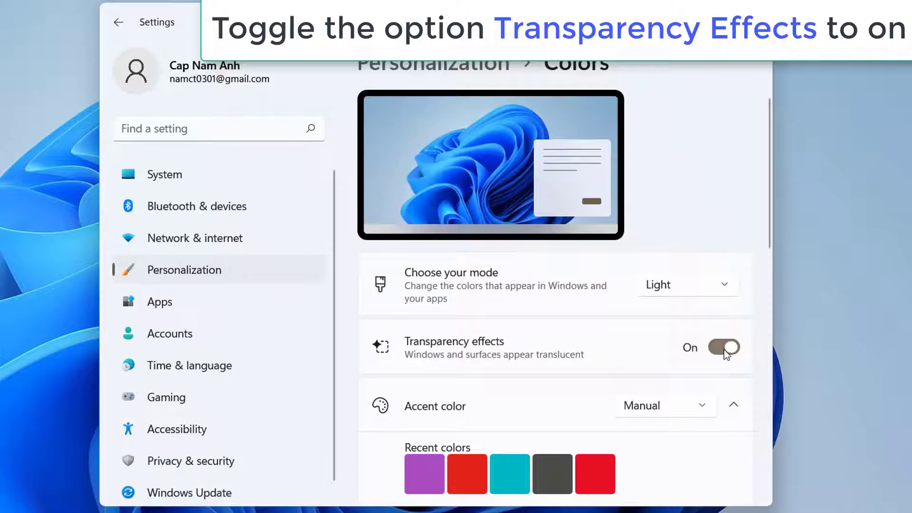
Toggle Transparency effects Off and On twice to compare, leaving it On.
{"action": "left_click", "coordinate": [724, 348]}
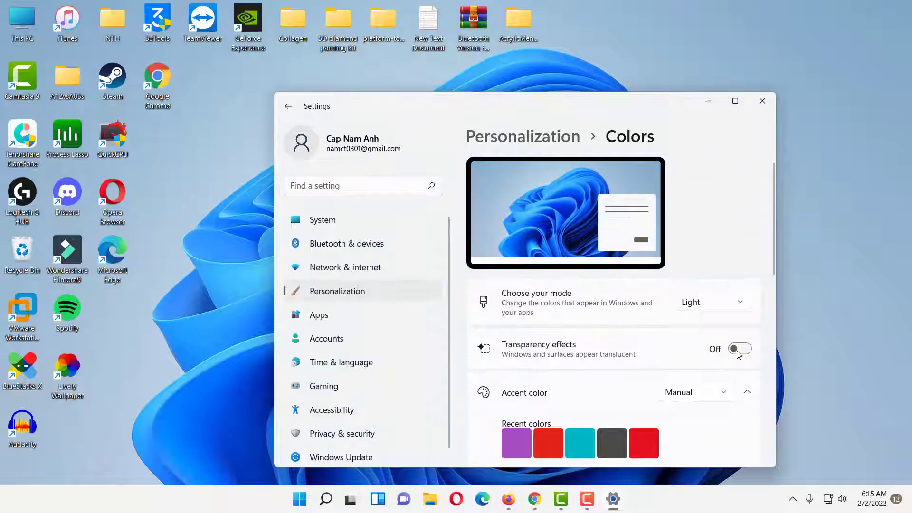
{"action": "left_click", "coordinate": [739, 349]}
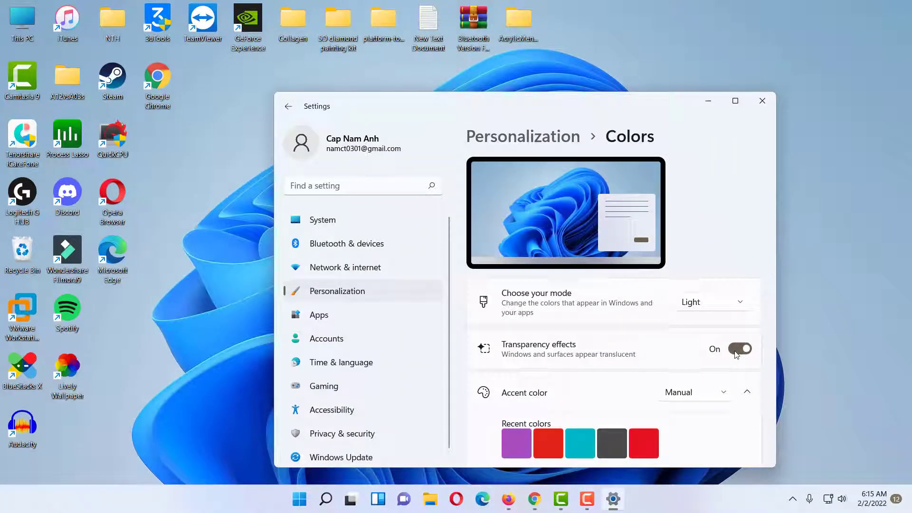
{"action": "left_click", "coordinate": [739, 349]}
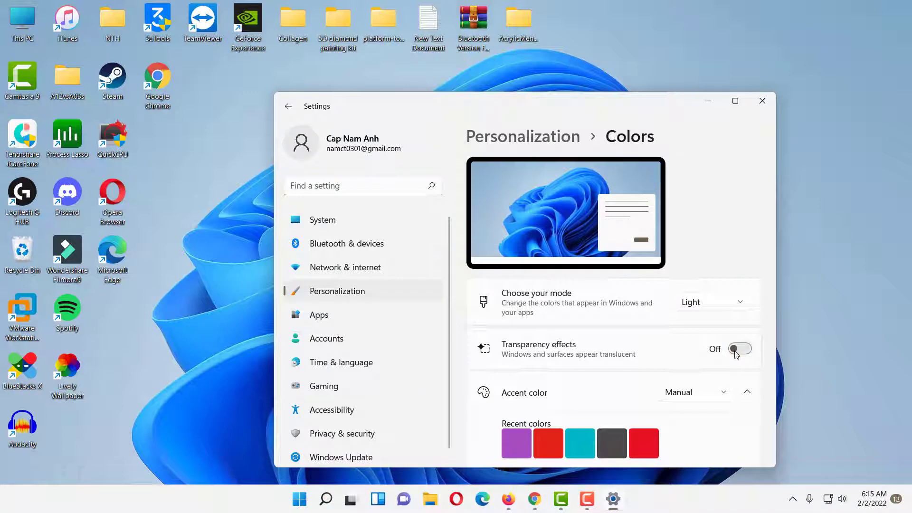
{"action": "left_click", "coordinate": [740, 348]}
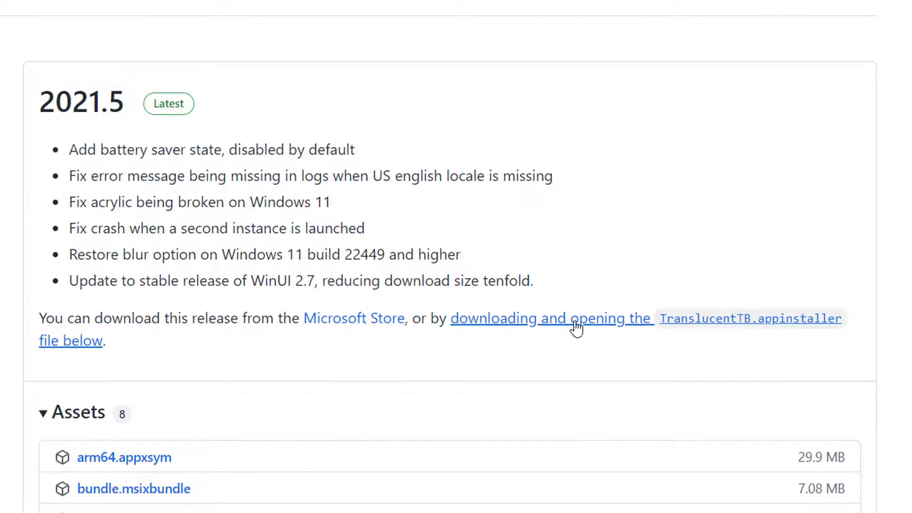
{"action": "mouse_move", "coordinate": [559, 325]}
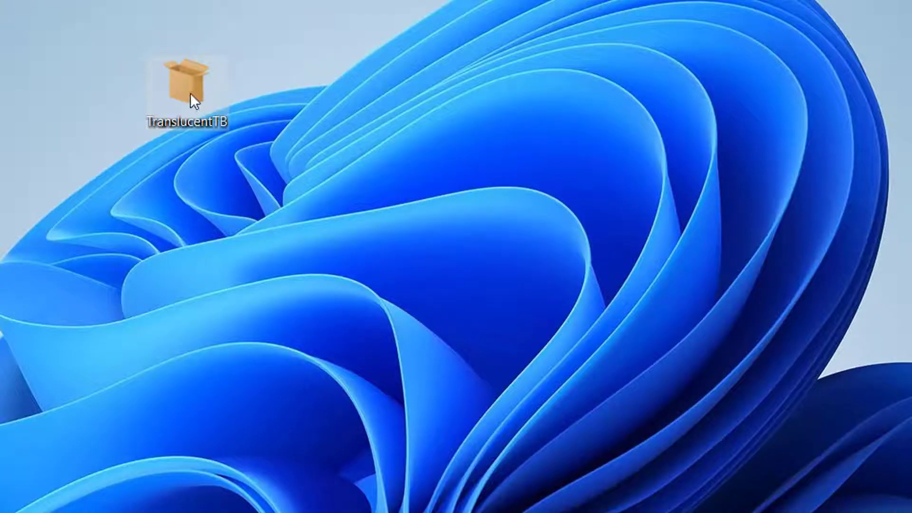
Launch the desktop TranslucentTB package with App Installer from its context menu.
{"action": "right_click", "coordinate": [188, 82]}
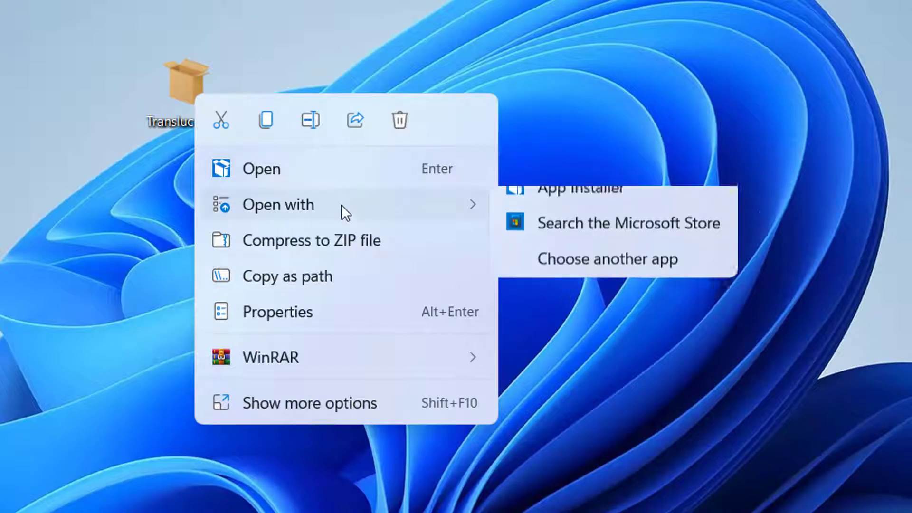
{"action": "left_click", "coordinate": [605, 216]}
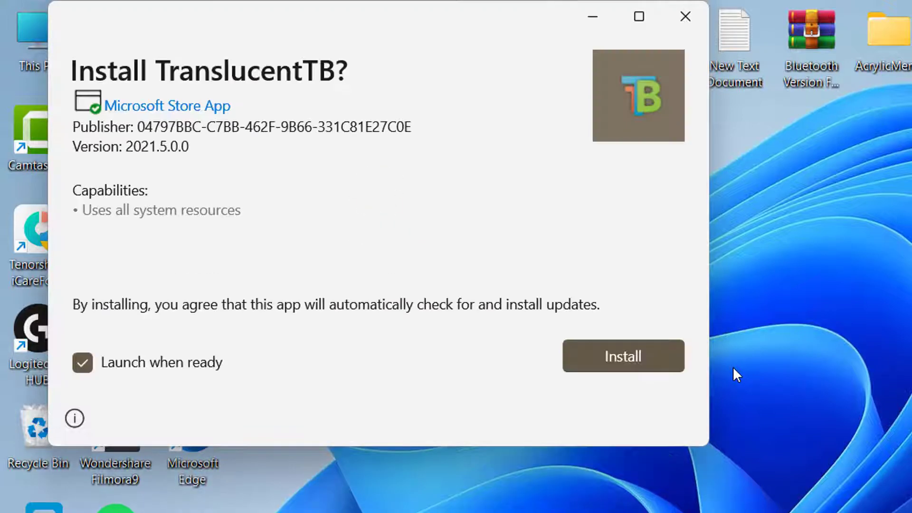
Install TranslucentTB 2021.5.0.0 and dismiss the installer once it reports ready.
{"action": "left_click", "coordinate": [623, 357]}
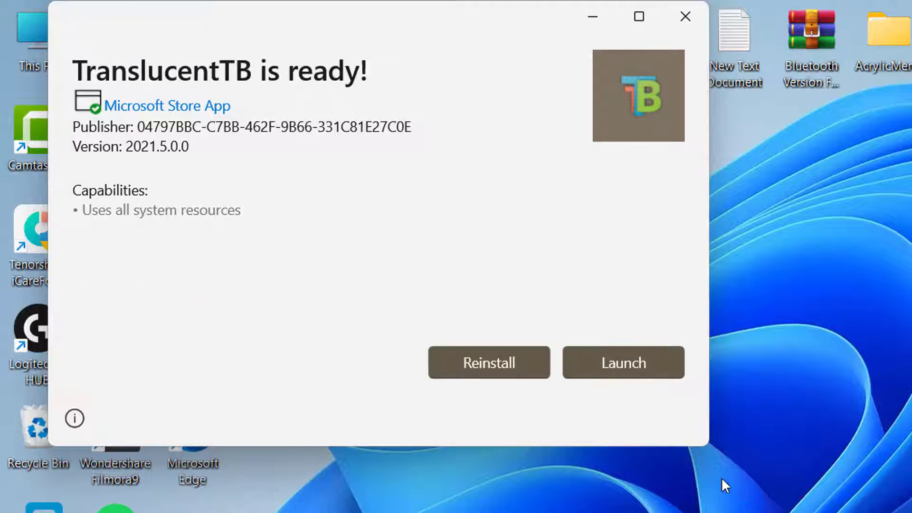
{"action": "left_click", "coordinate": [684, 16]}
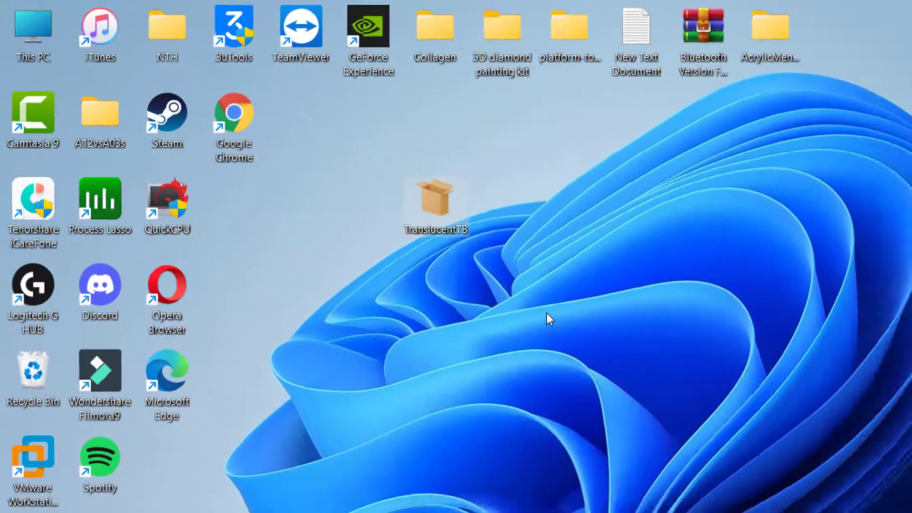
Start TranslucentTB and show its icon among the hidden system tray icons.
{"action": "double_click", "coordinate": [434, 198]}
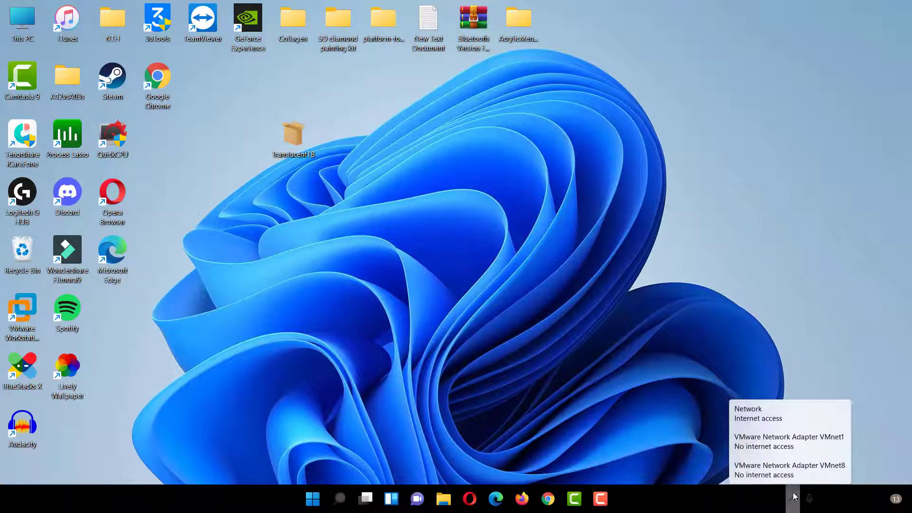
{"action": "left_click", "coordinate": [791, 499]}
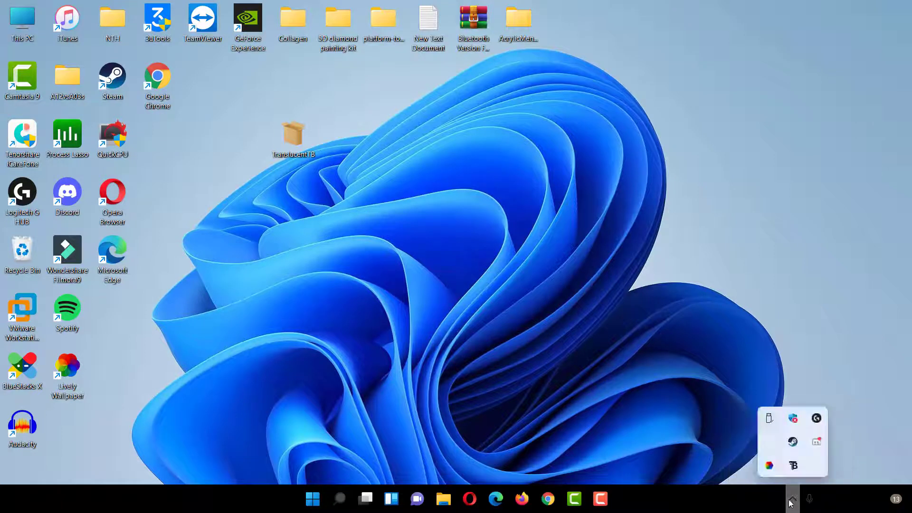